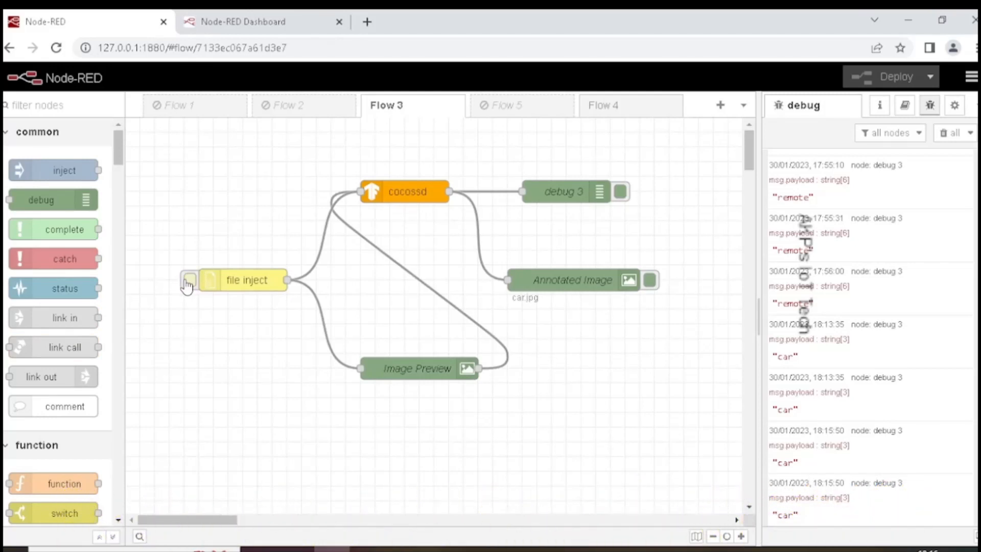
- Inject the car image from the file inject node into the cocossd flow
left_click(189, 281)
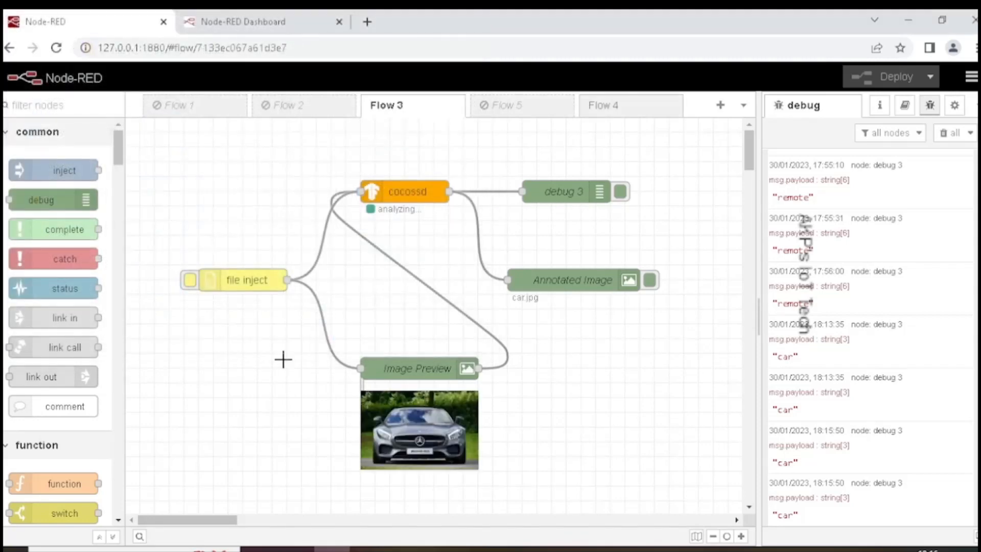
mouse_move(284, 399)
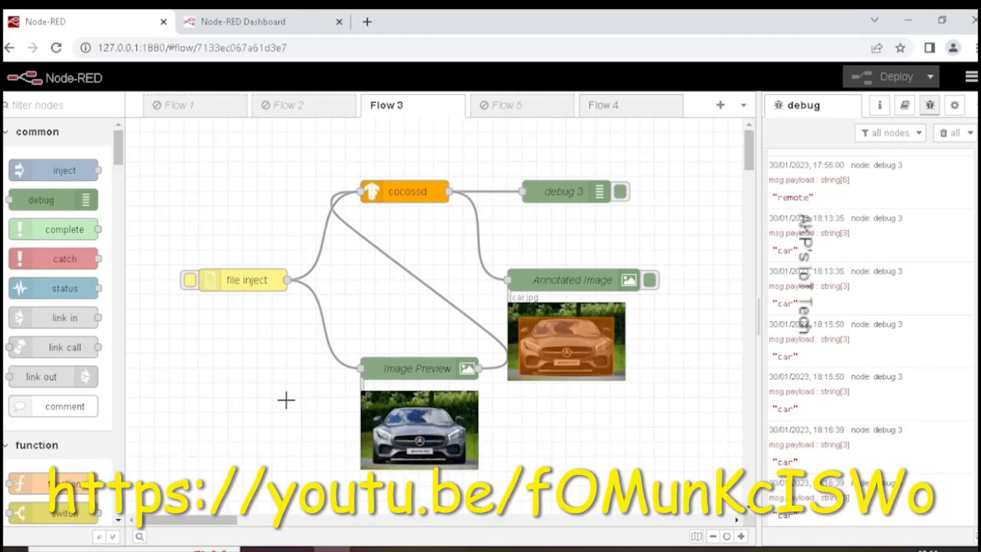
mouse_move(404, 440)
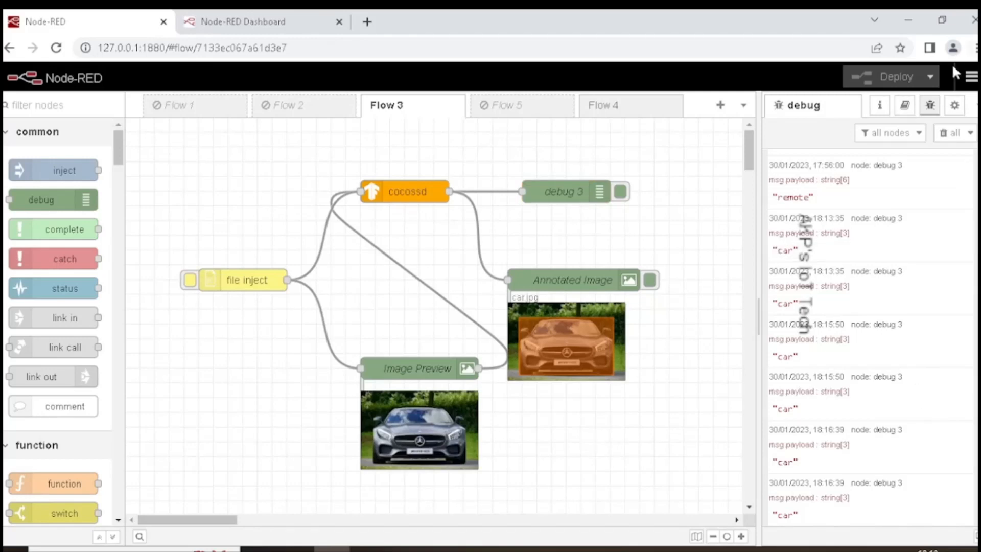
left_click(969, 76)
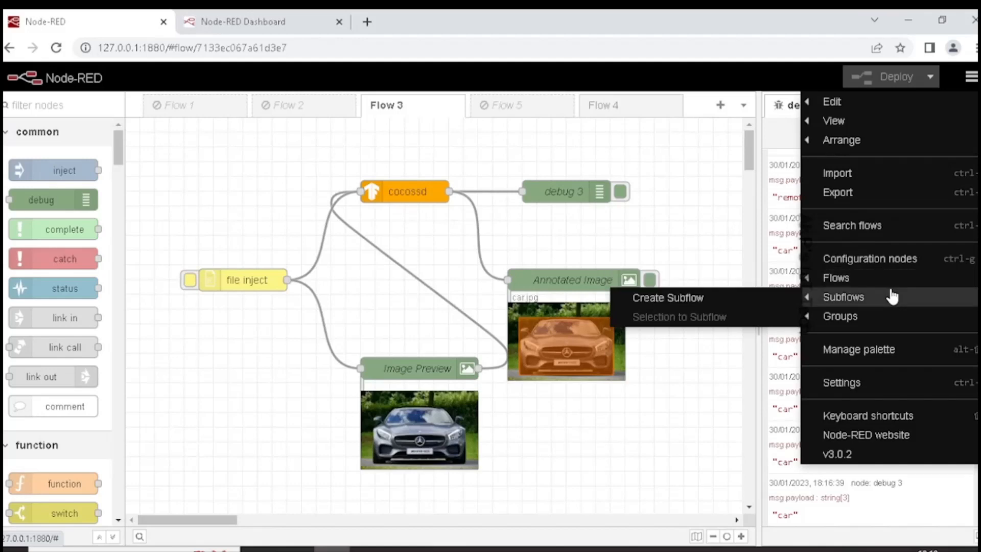
mouse_move(881, 338)
type("usbcamera")
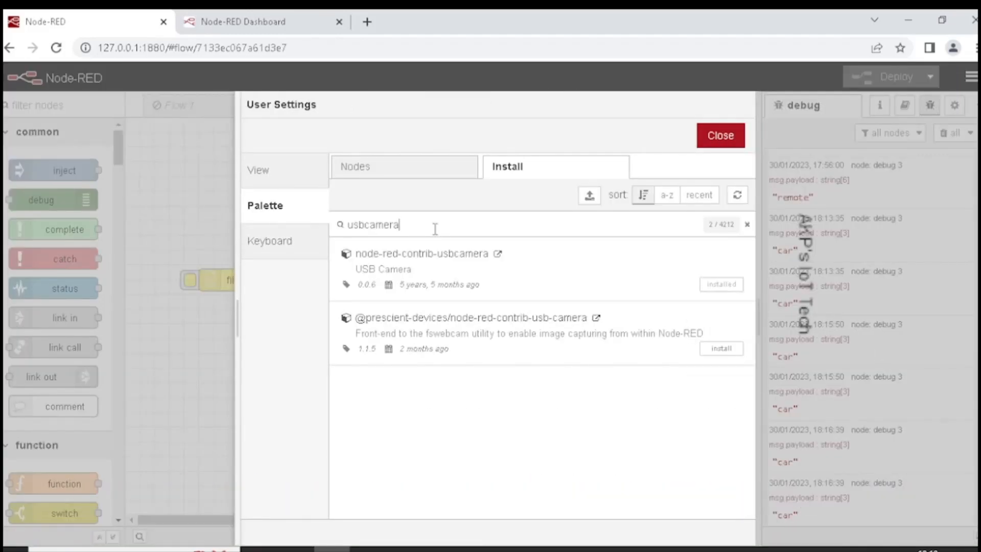
mouse_move(400, 269)
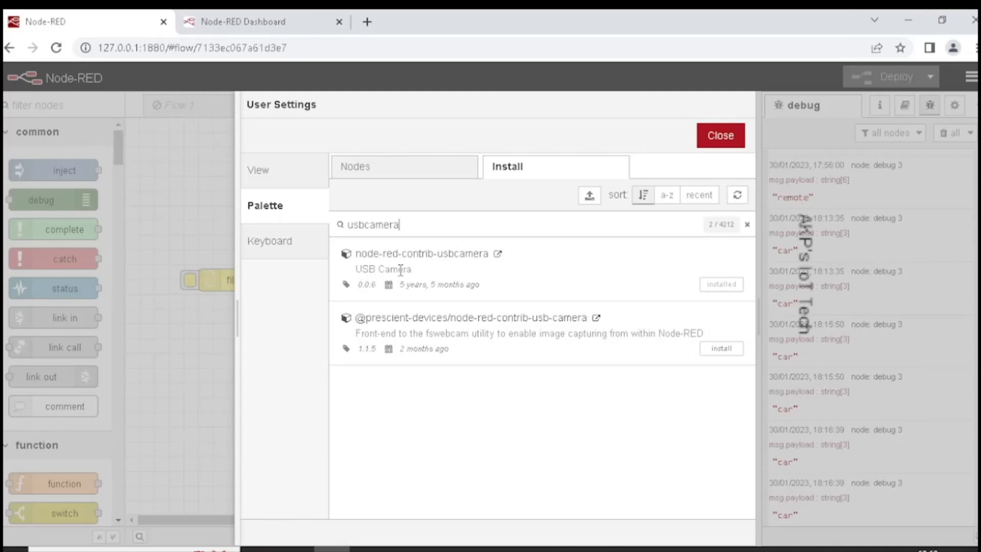
mouse_move(463, 273)
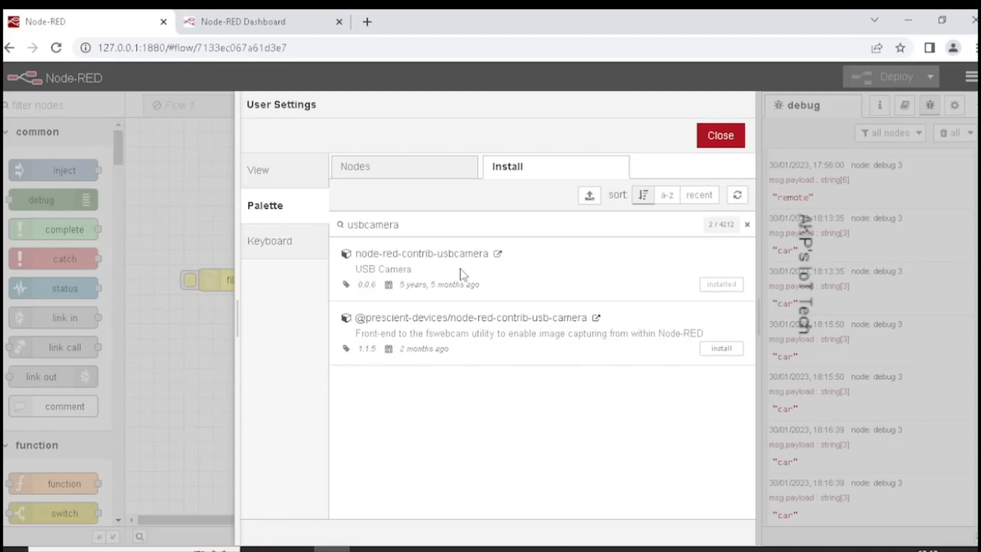
mouse_move(468, 275)
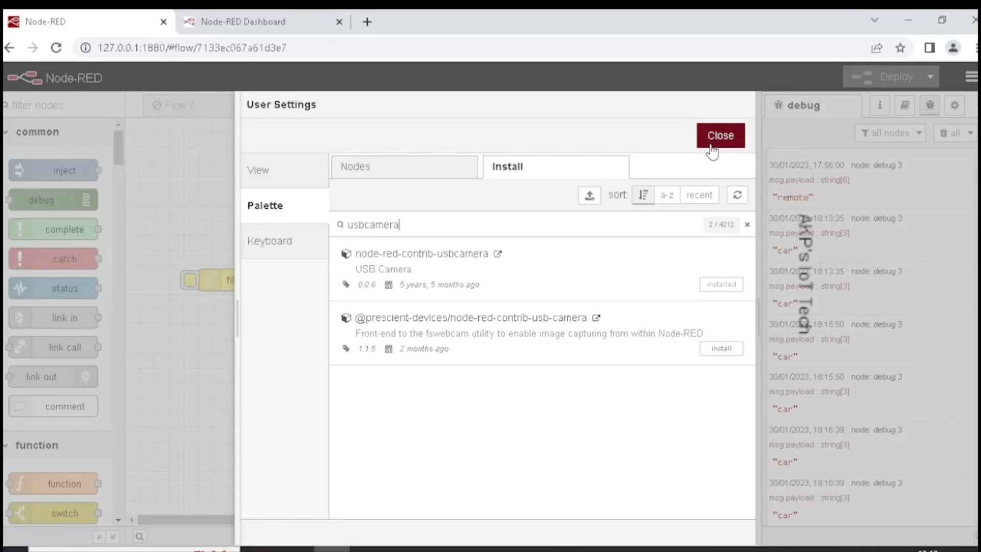
left_click(720, 135)
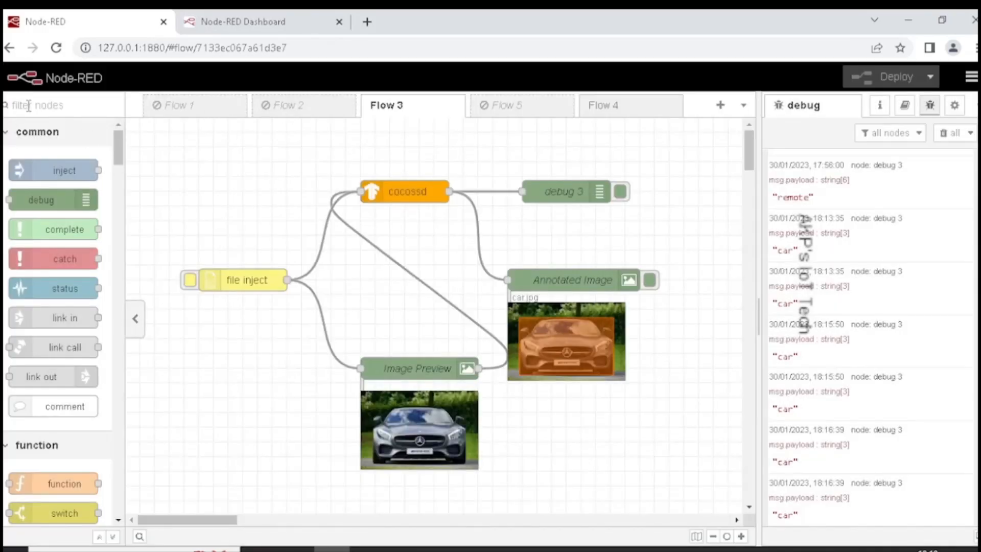
- Place a usbcamera node above the file inject node, then select the file inject node for deletion
type("usbcamera")
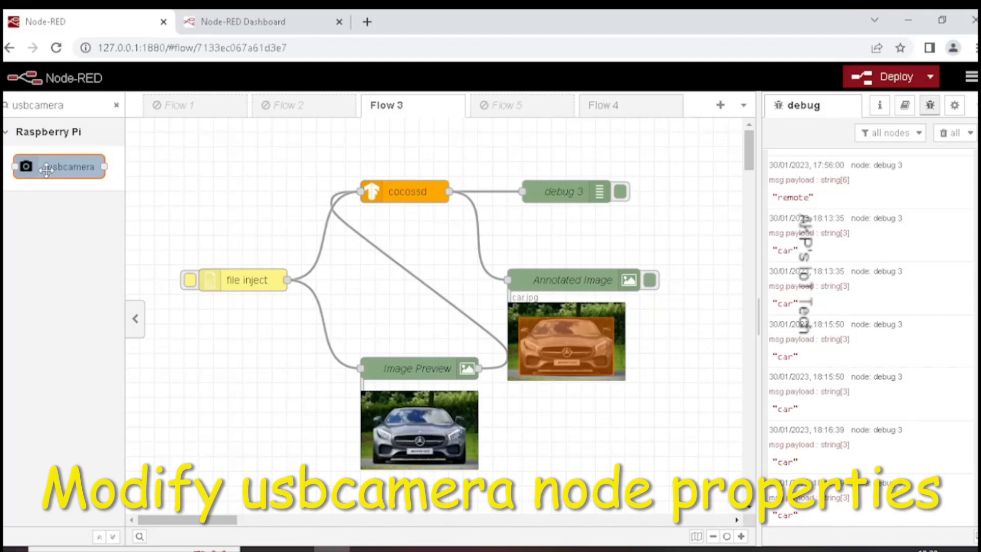
left_click_drag(59, 167, 234, 191)
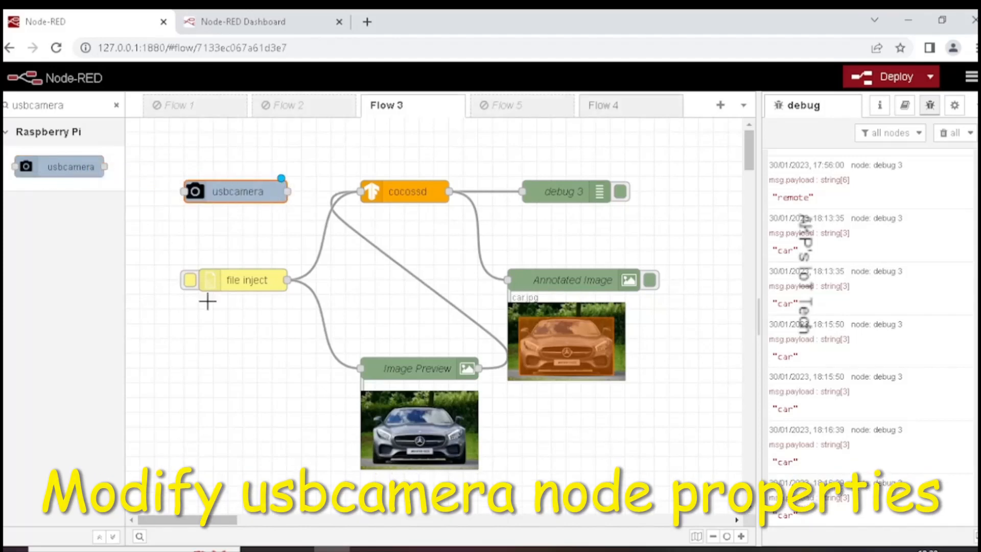
left_click(253, 280)
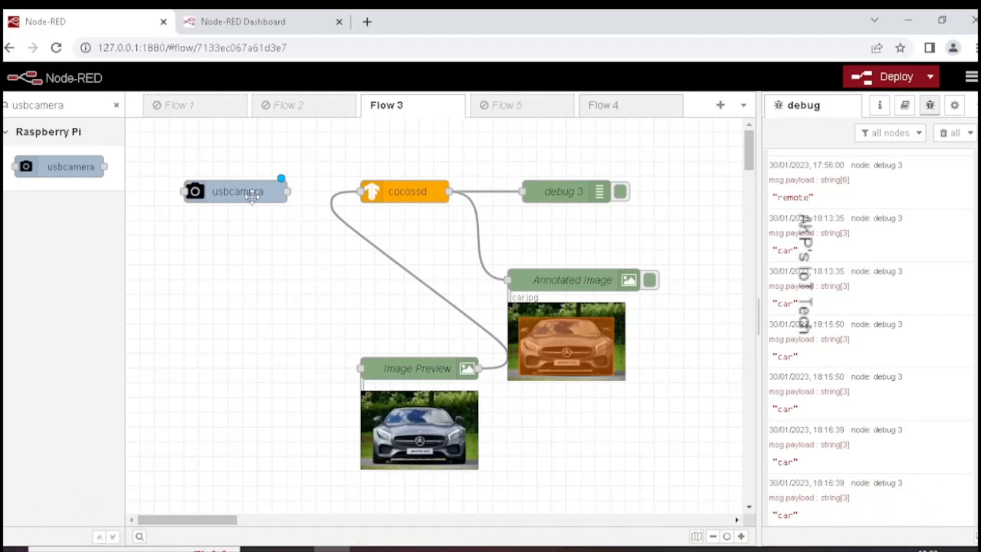
mouse_move(241, 191)
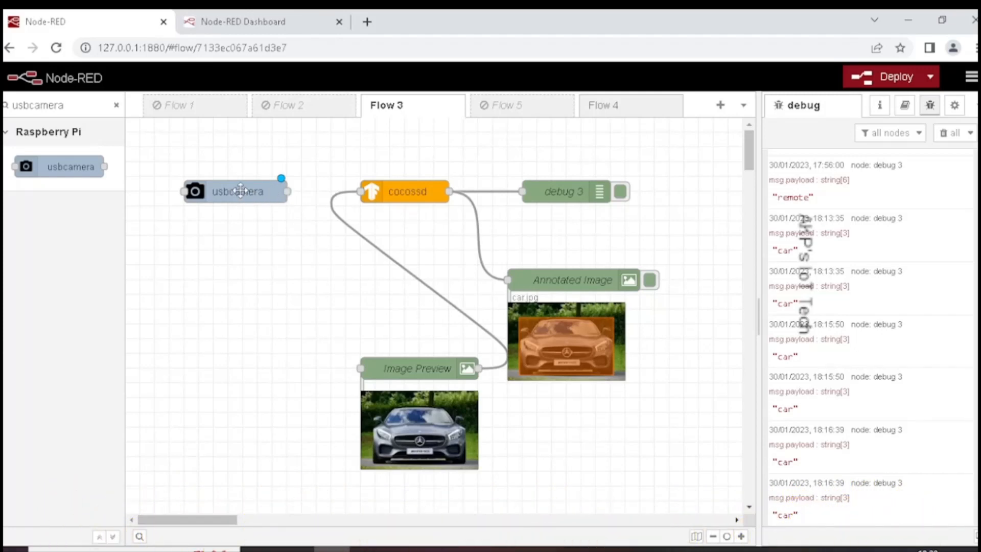
- Set the usbcamera node to Buffer output mode and pick the webcam's image resolution
double_click(237, 191)
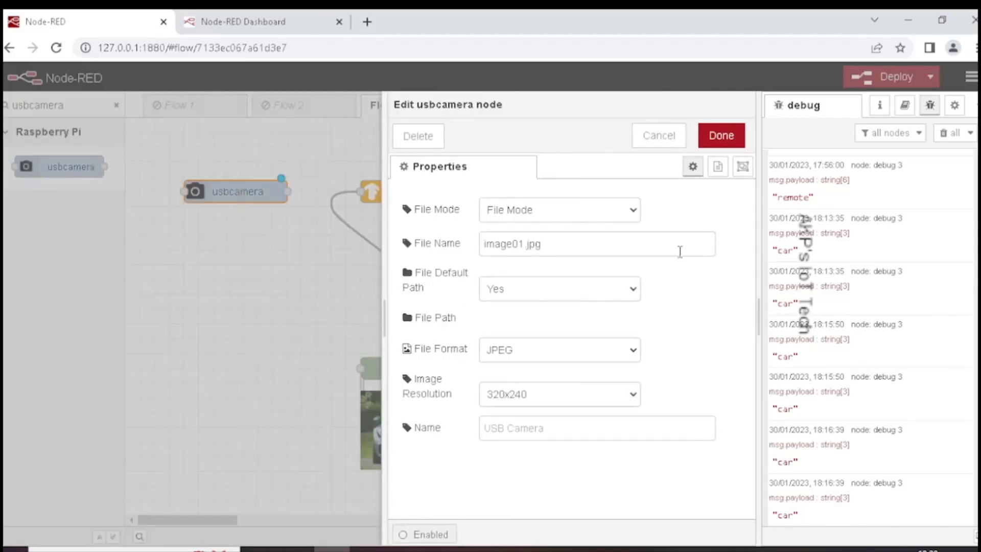
left_click(560, 210)
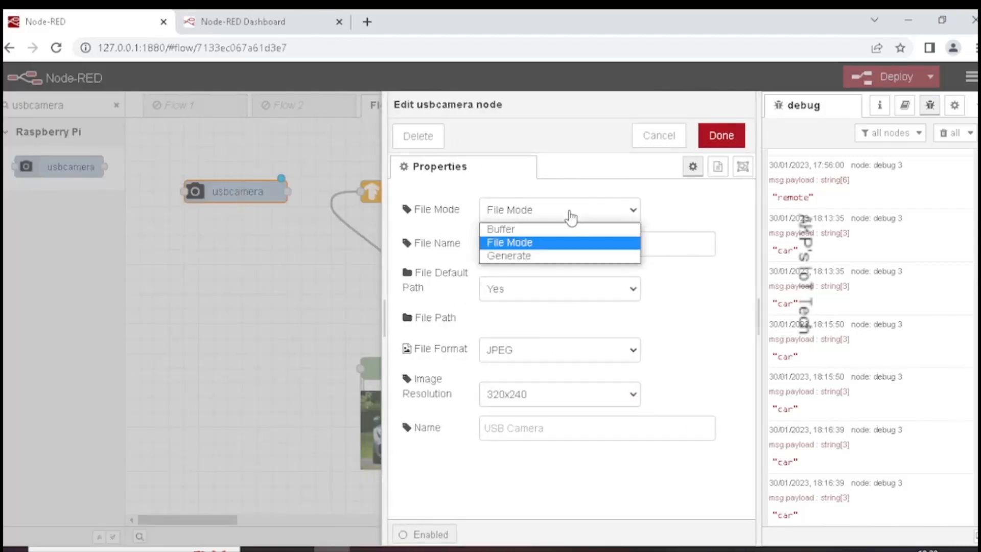
left_click(500, 229)
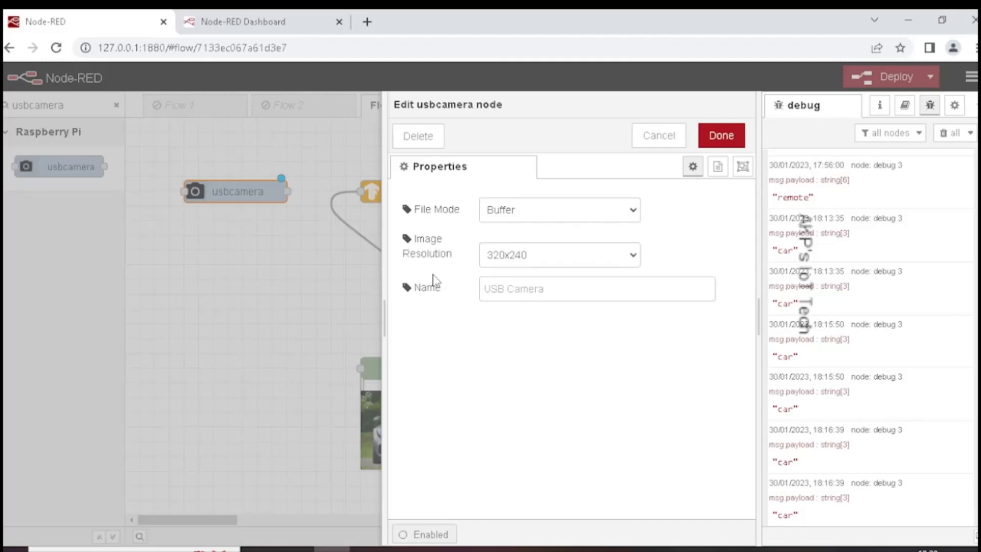
left_click(559, 255)
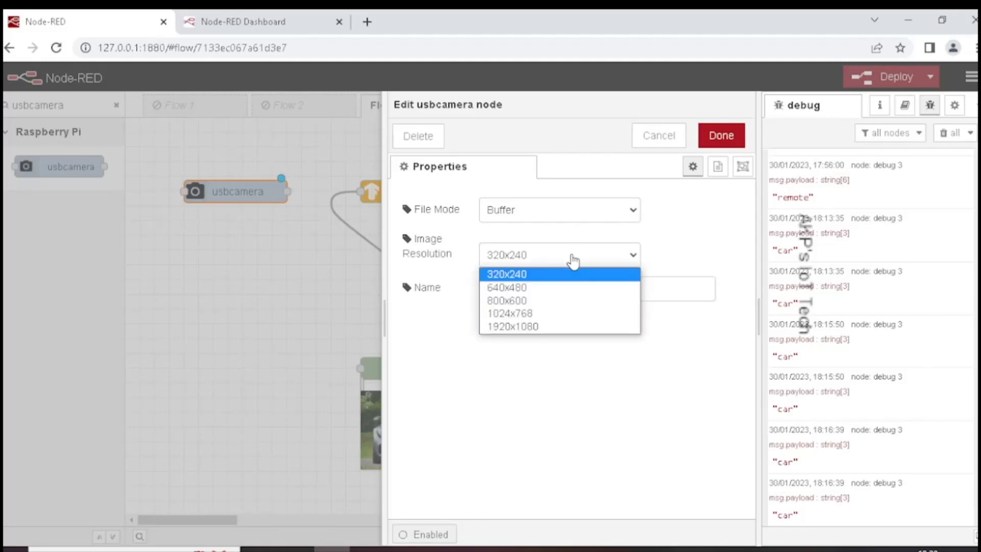
mouse_move(556, 306)
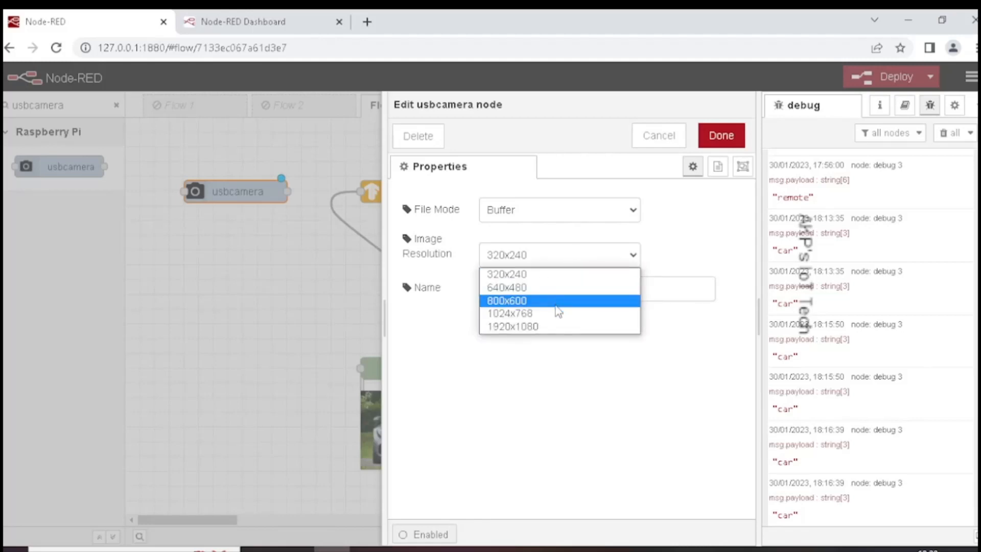
mouse_move(557, 317)
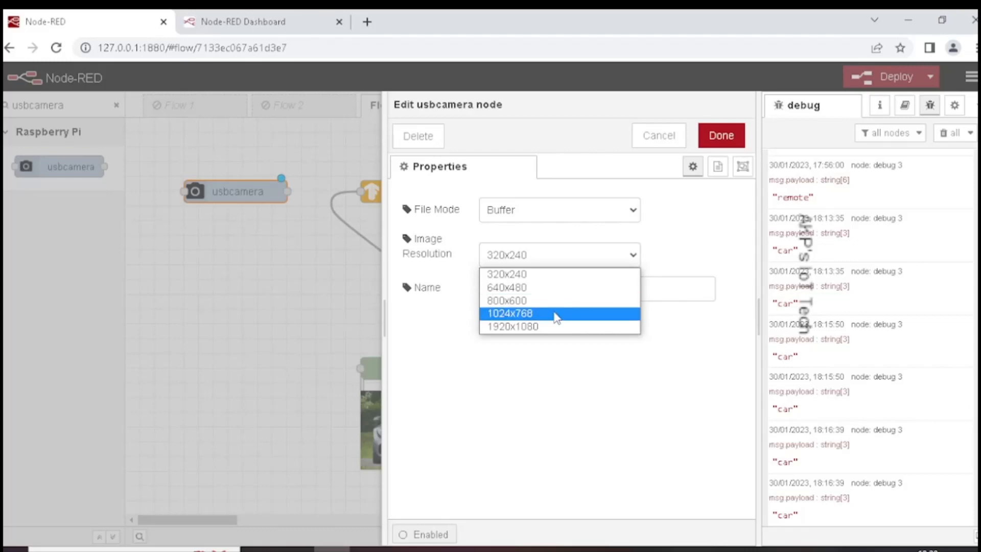
left_click(510, 313)
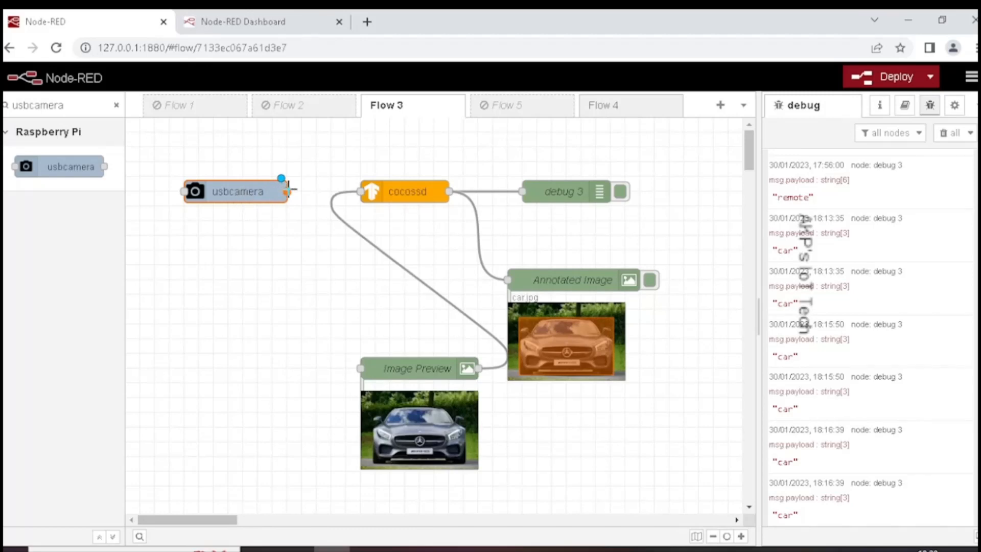
- Wire the usbcamera output into Image Preview and move the camera node further down
left_click_drag(286, 191, 362, 369)
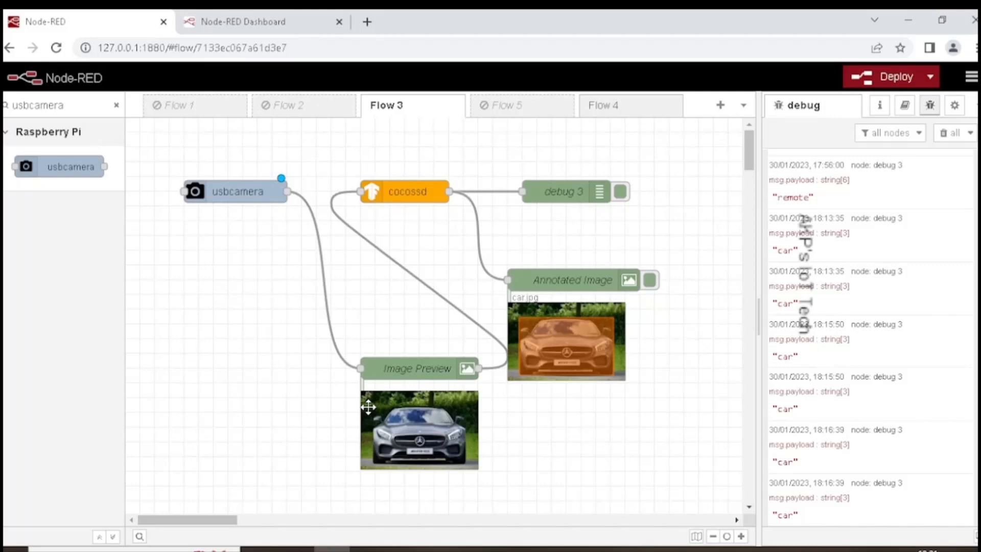
mouse_move(312, 201)
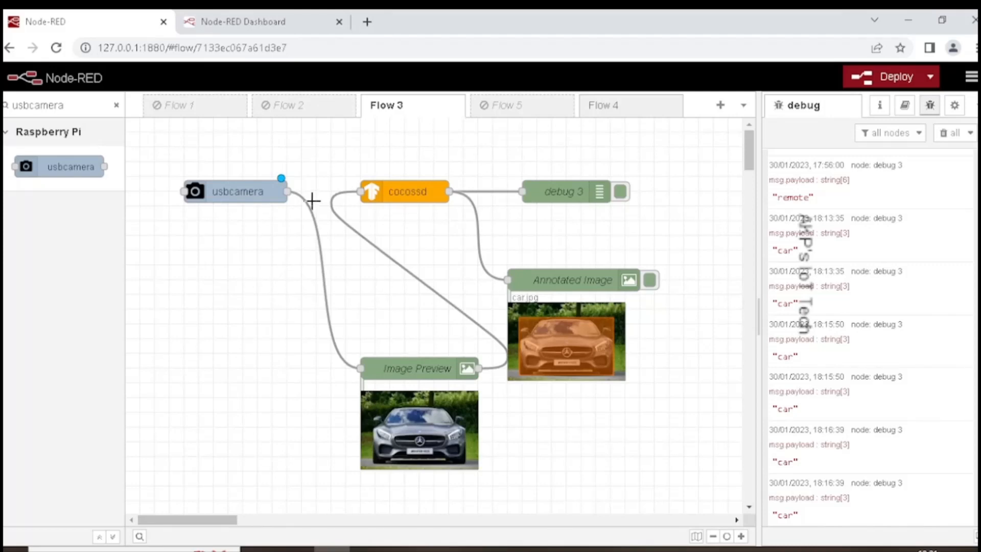
mouse_move(396, 193)
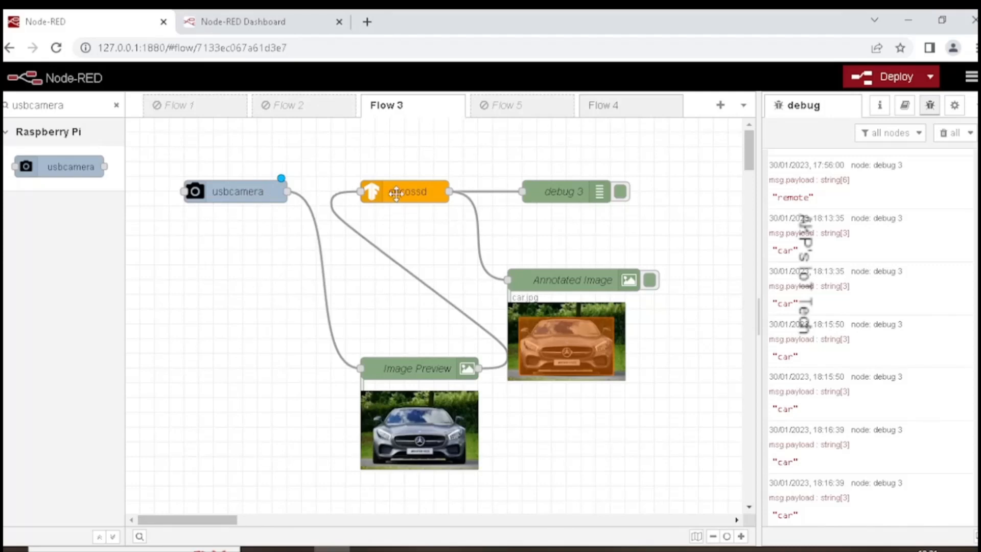
mouse_move(384, 414)
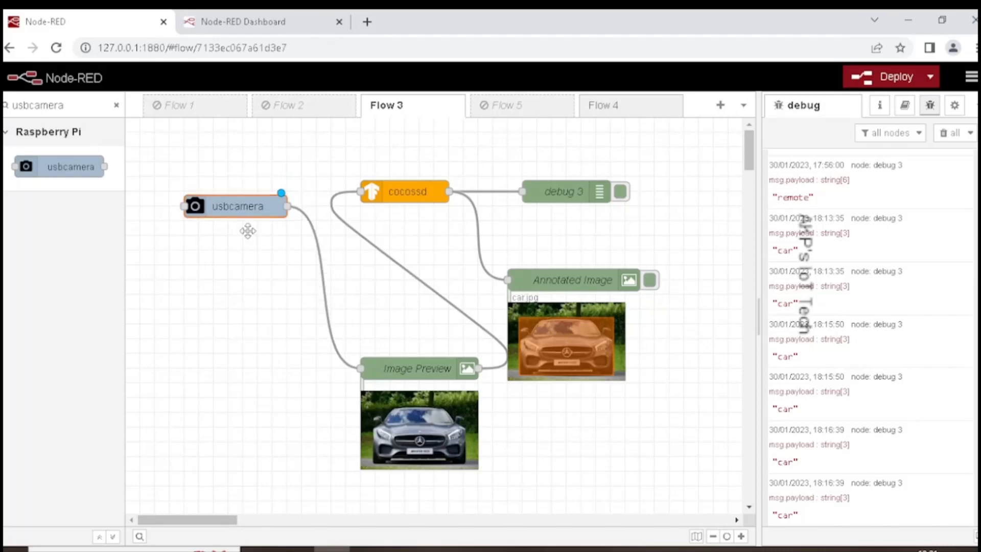
left_click_drag(235, 206, 235, 280)
type("inject")
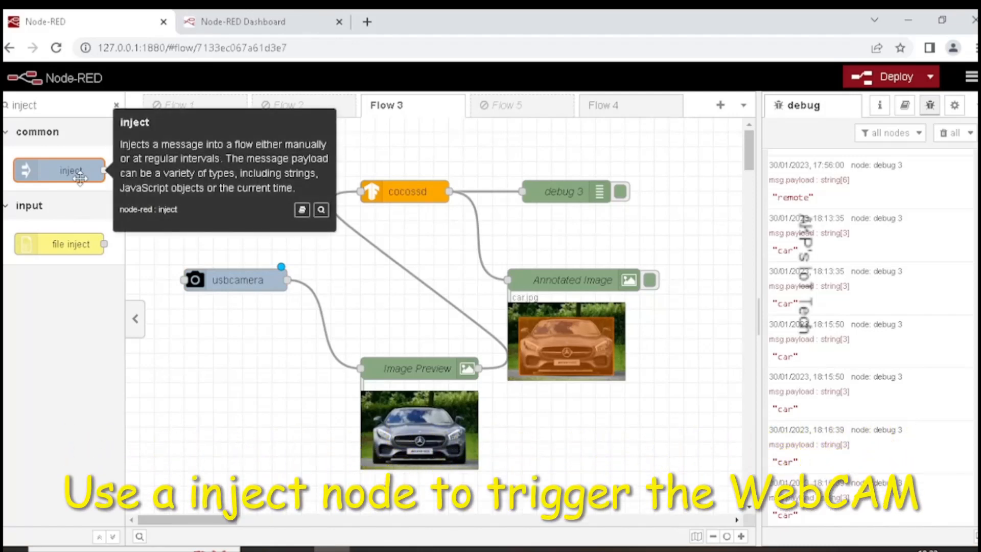
- Add an inject node above usbcamera with a number payload of 1
left_click_drag(71, 170, 217, 181)
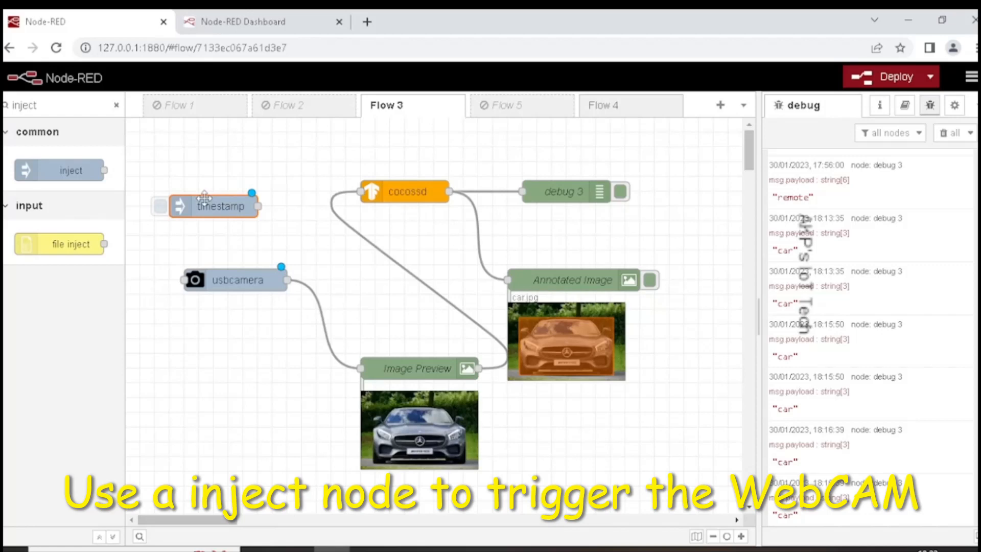
double_click(220, 206)
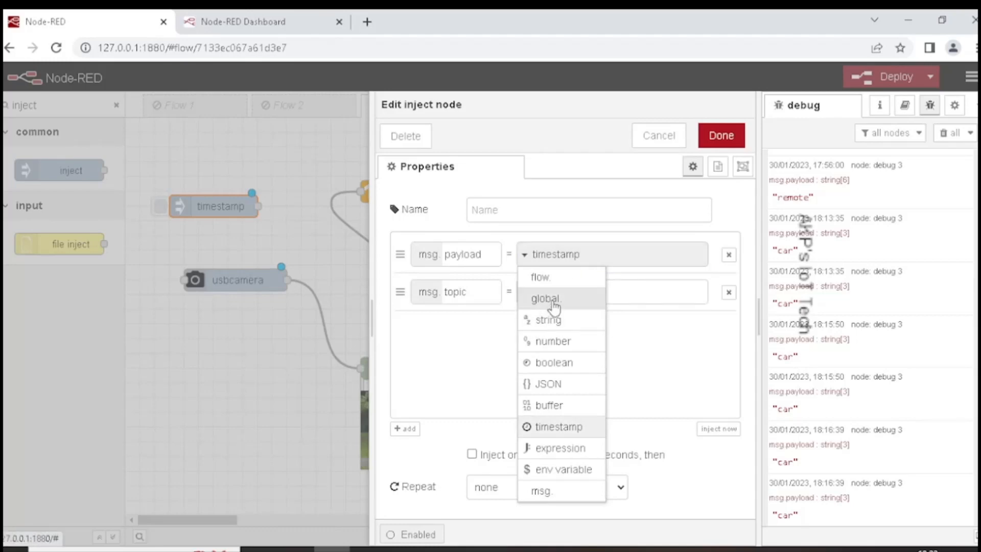
left_click(553, 341)
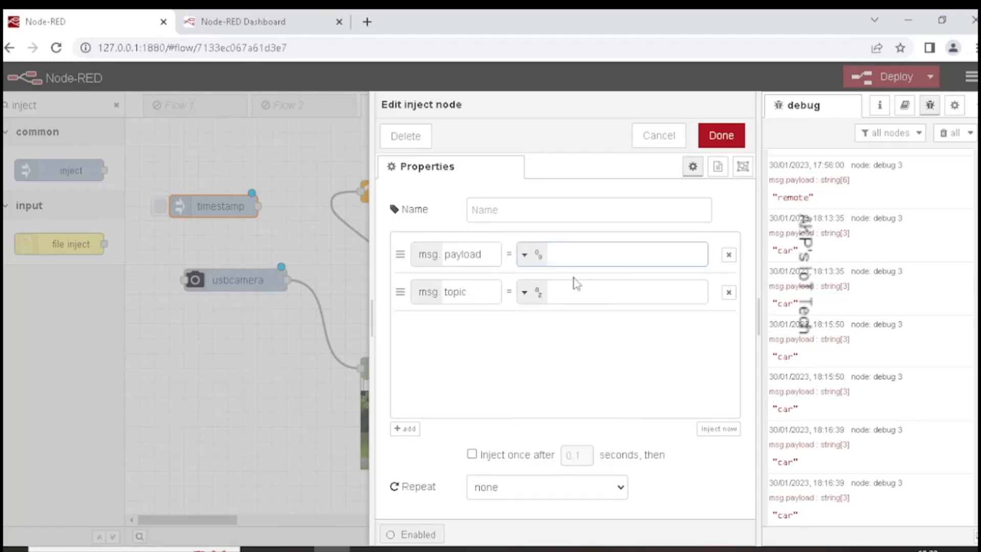
type("1")
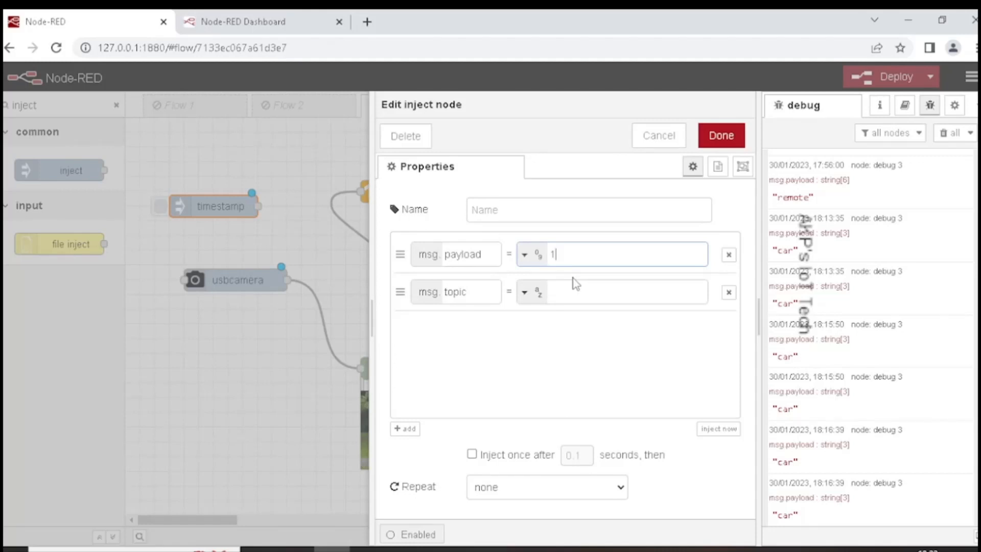
left_click(721, 135)
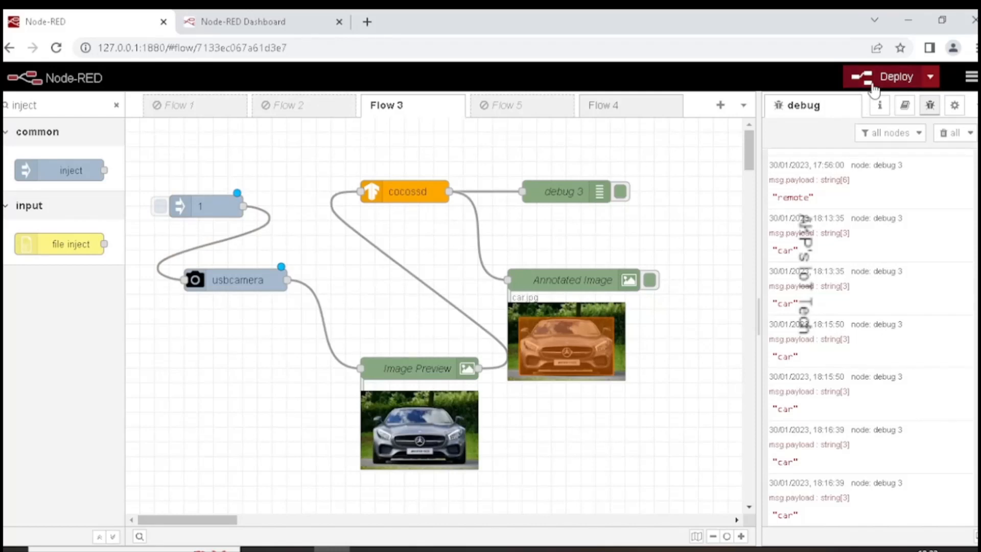
- Deploy the updated flow to load the cocossd model
left_click(890, 76)
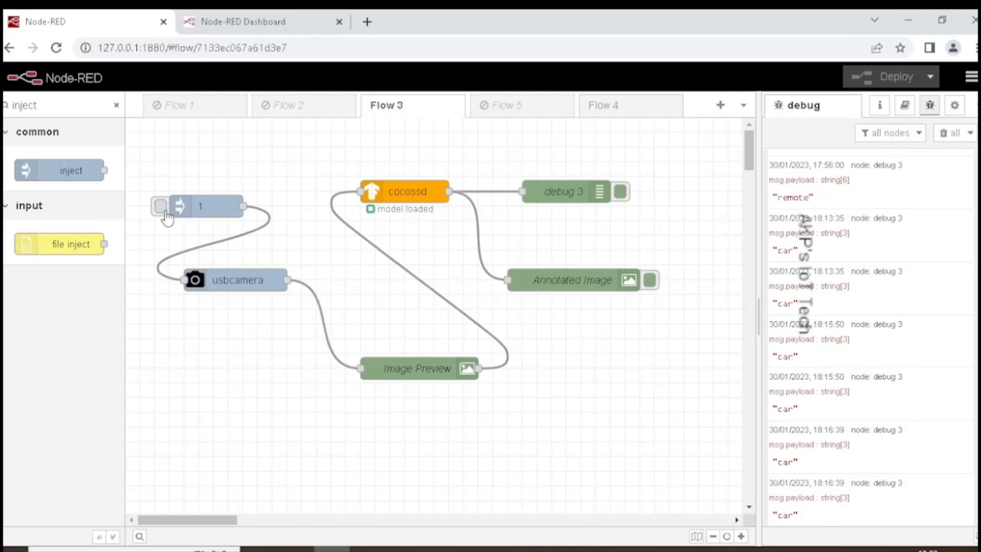
- Capture four webcam shots, including a remote and a cup, to get detections
left_click(158, 206)
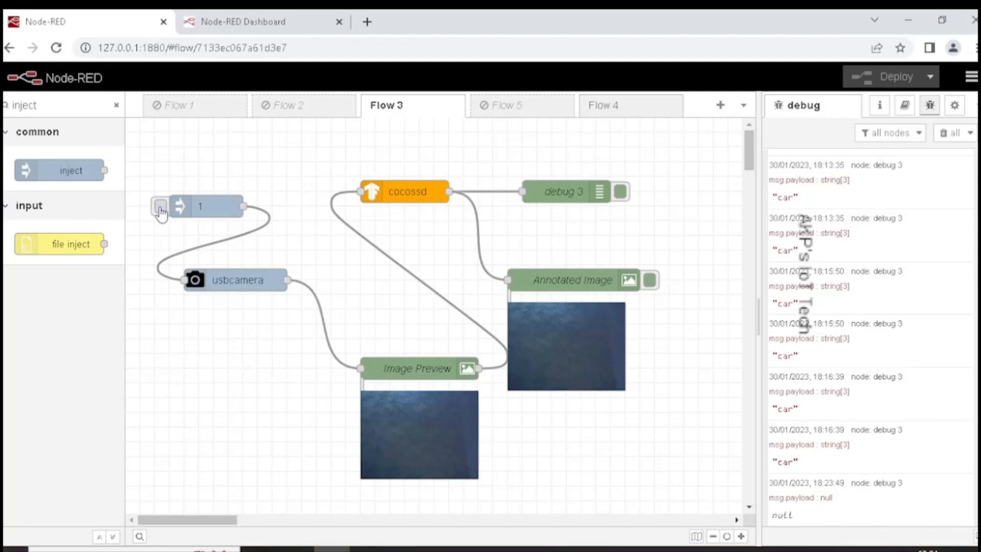
left_click(158, 206)
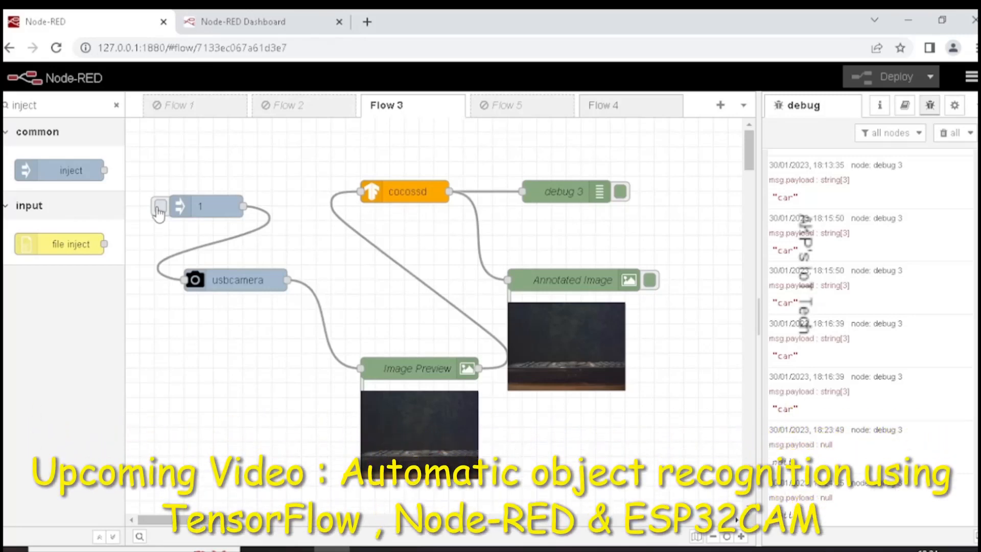
left_click(159, 206)
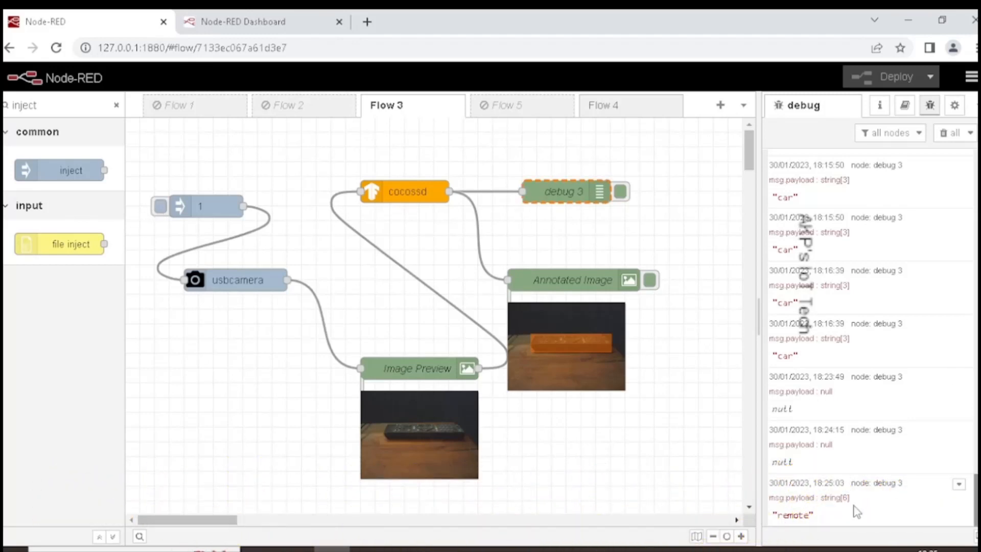
left_click(159, 206)
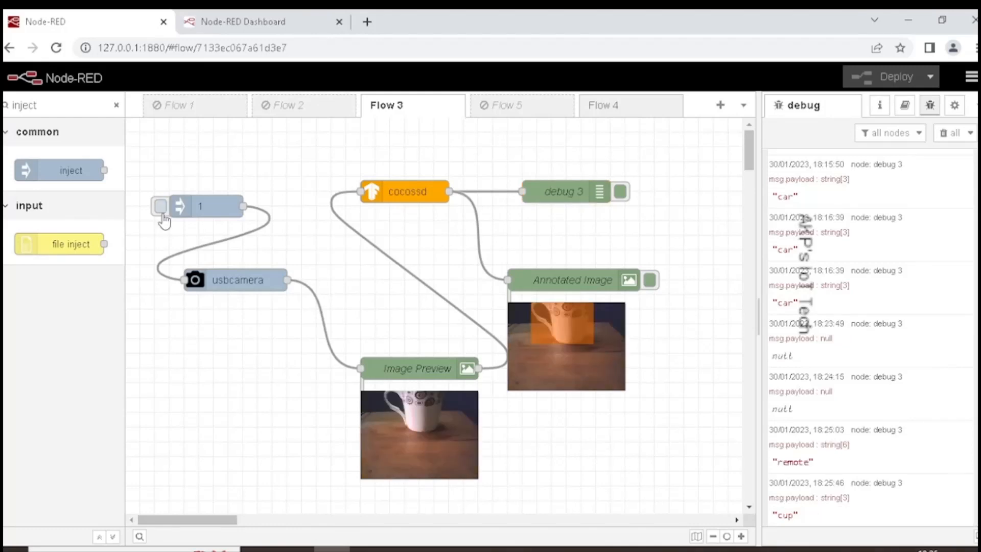